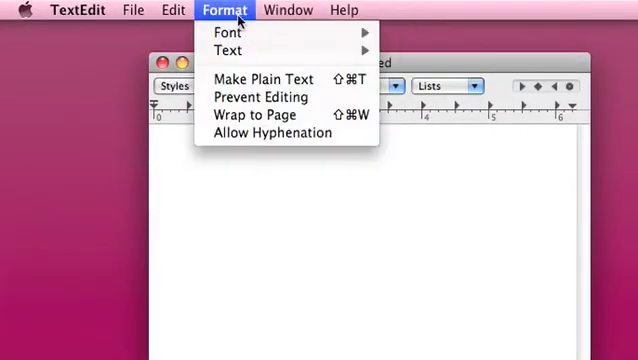
# Step: Make the new TextEdit document plain text so code can start with #include
pyautogui.click(222, 32)
pyautogui.write('#include')
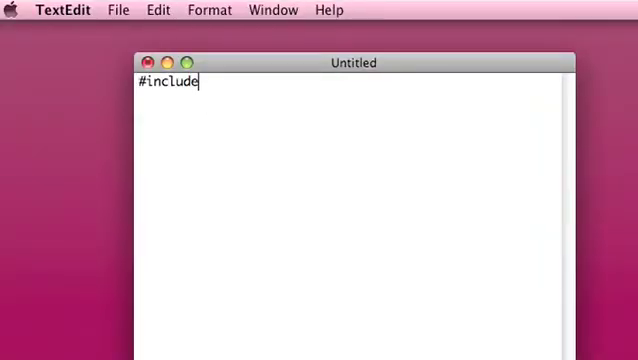
# Step: Write #include <iostream>, using namespace std; and an empty int main()
pyautogui.write('<iostream>')
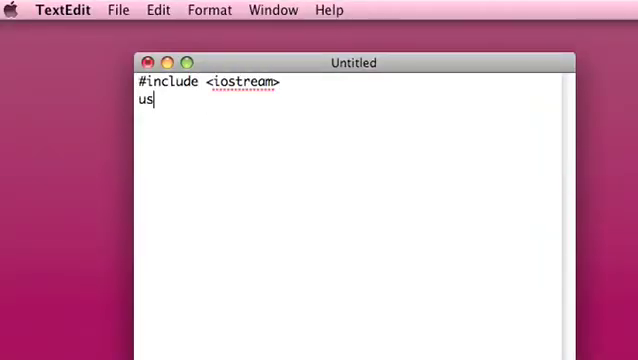
pyautogui.write('ing namespace std;')
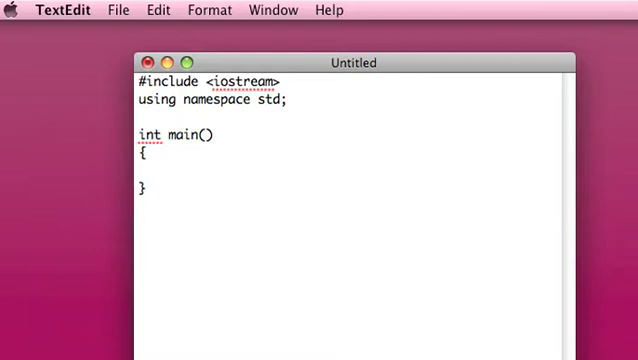
# Step: Declare int * ptr and allocate it with ptr = new int inside main
pyautogui.write('int *')
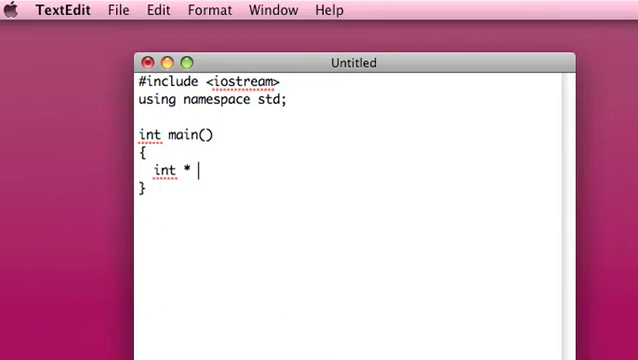
pyautogui.write('ptr;')
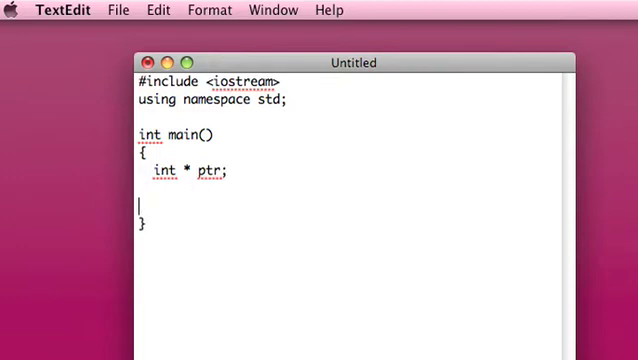
pyautogui.write('ptr =')
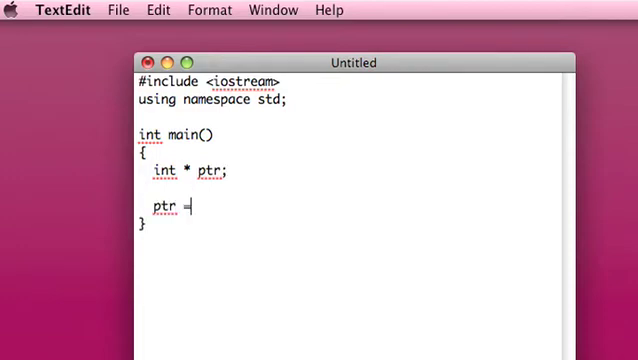
pyautogui.write('new int;')
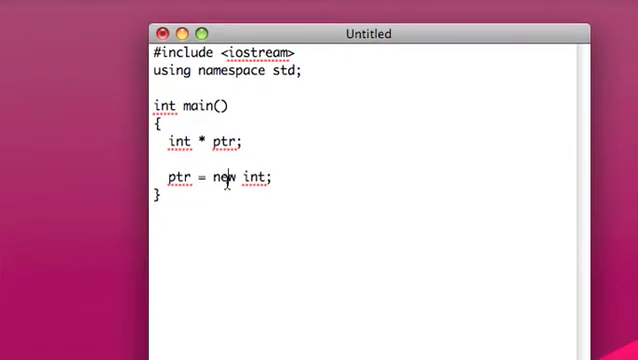
pyautogui.doubleClick(228, 178)
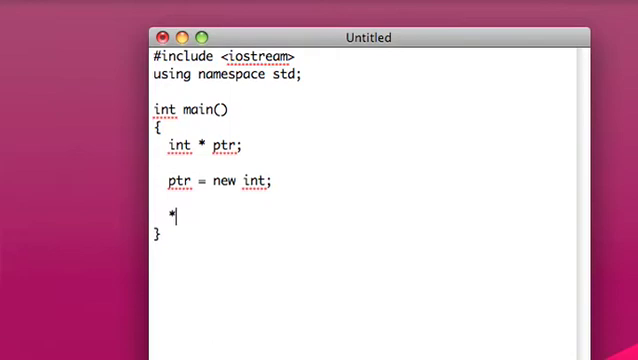
# Step: Set *ptr to 10, add 127 to it, and begin a cout line
pyautogui.write('ptr =')
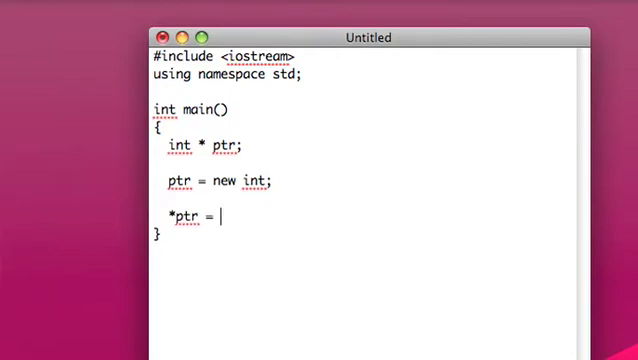
pyautogui.write('10;')
pyautogui.write('*ptr +=')
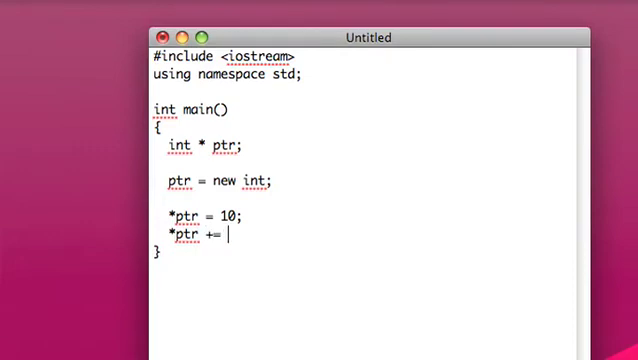
pyautogui.write('1')
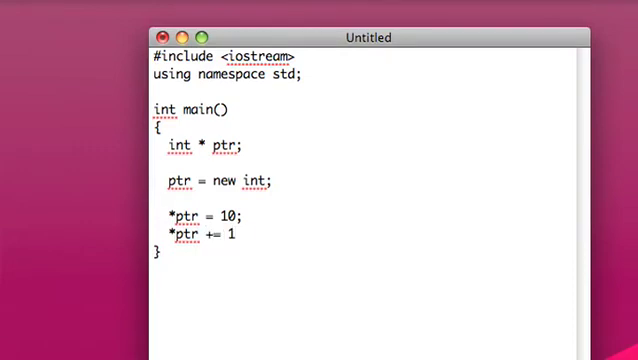
pyautogui.write('27;')
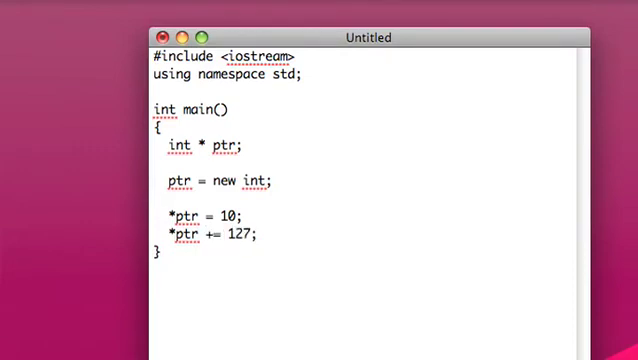
pyautogui.write('co')
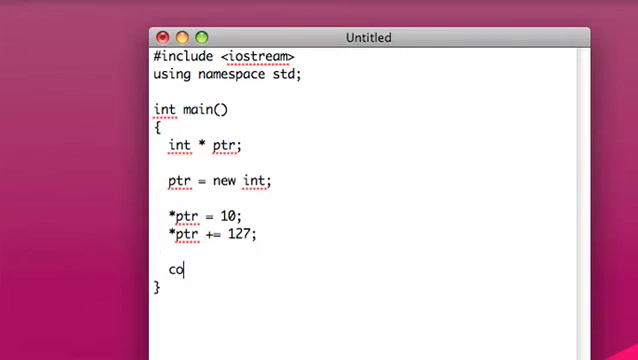
# Step: Print *ptr with cout and endl, then free it with delete ptr
pyautogui.write('ut << *ptr << endl;')
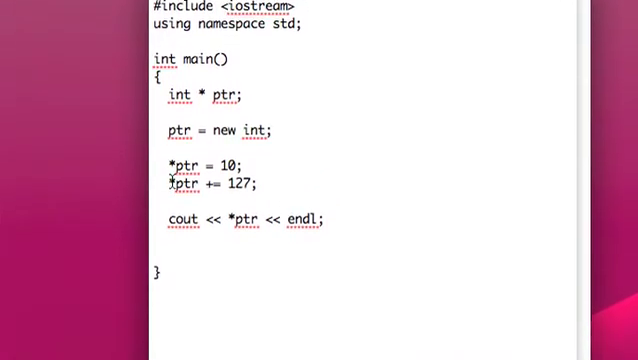
pyautogui.scroll(-3)
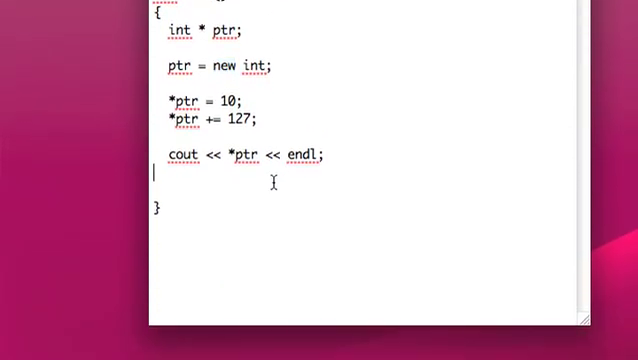
pyautogui.write('dle')
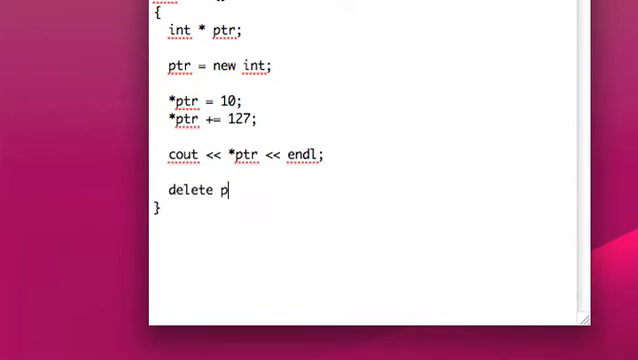
pyautogui.write('tr;')
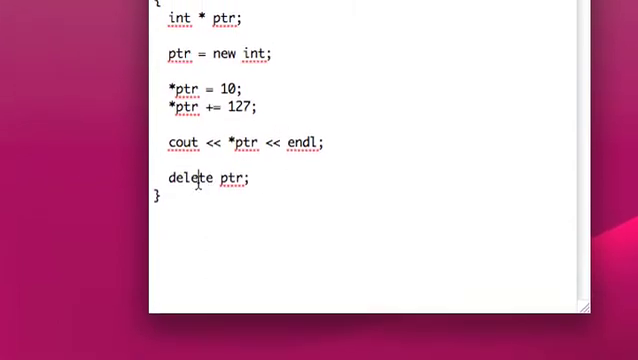
pyautogui.doubleClick(228, 180)
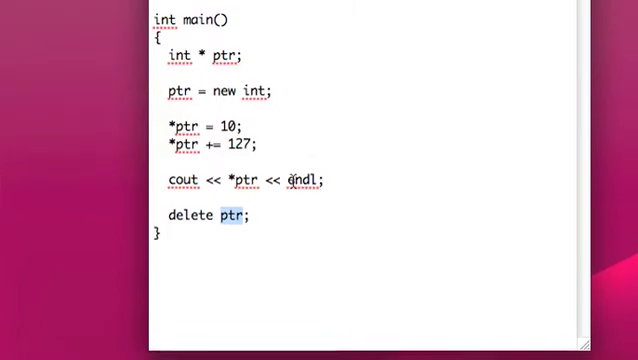
# Step: Save the source to the Desktop as dynamic.cpp with the extension showing
pyautogui.press('cmd+s')
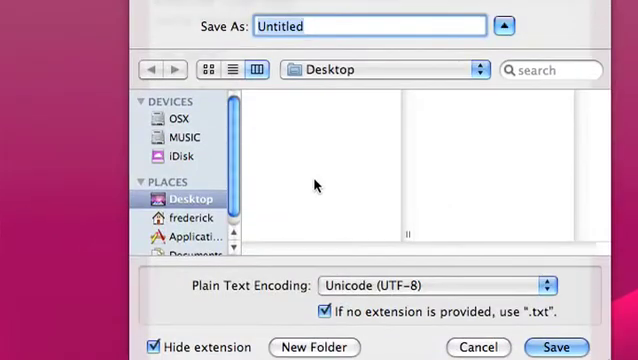
pyautogui.write('dynamic.cpp')
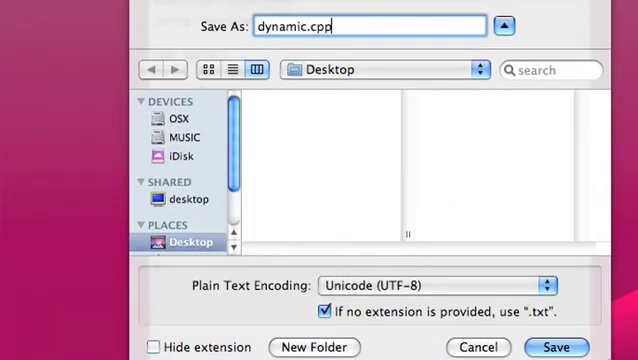
pyautogui.click(556, 348)
pyautogui.write('g')
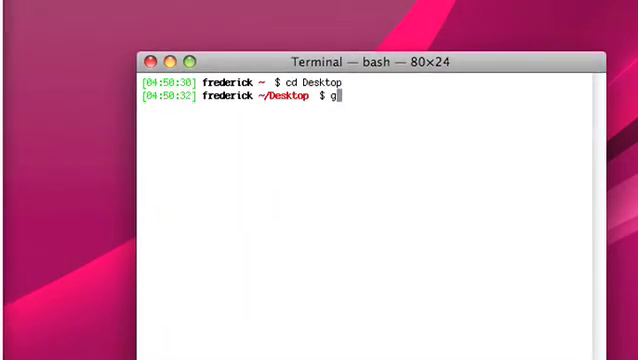
# Step: Compile with g++ -o dynamic dynamic.cpp and run ./dynamic in Terminal
pyautogui.write('++ -o dynamic dynamic.cpp')
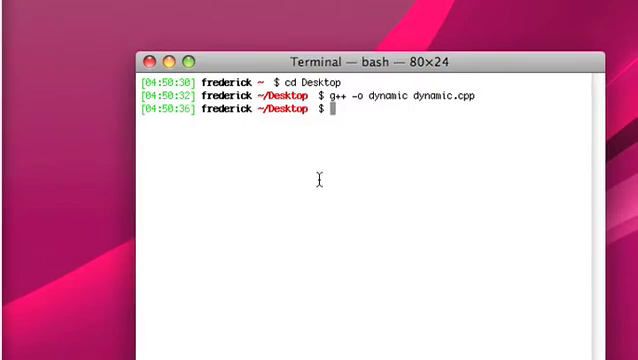
pyautogui.write('./dyn')
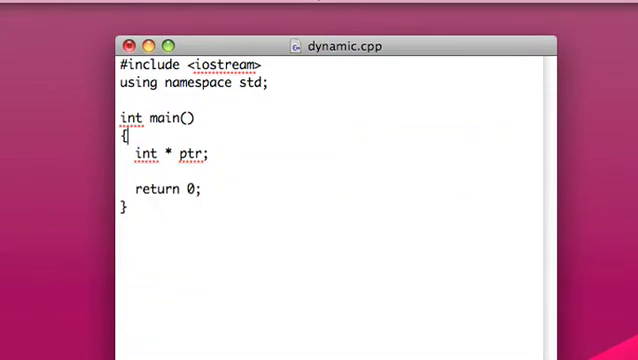
# Step: Declare int size = 8 in main, then pick a spot for a prompt line
pyautogui.write('int')
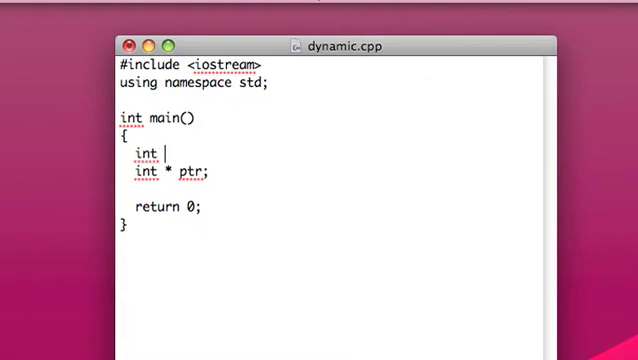
pyautogui.write('size =')
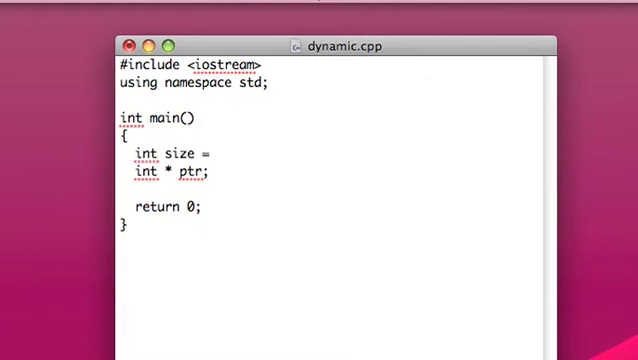
pyautogui.write('8;')
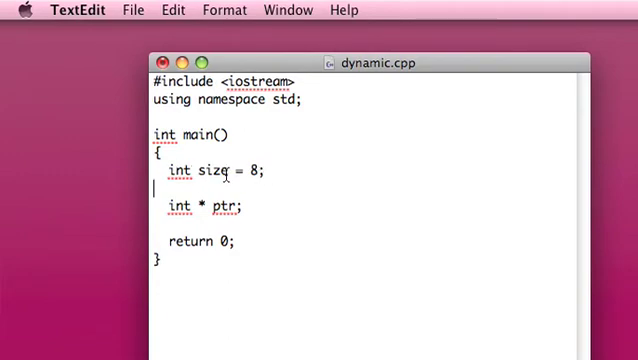
pyautogui.doubleClick(208, 168)
pyautogui.write('cout << "How big do you want your')
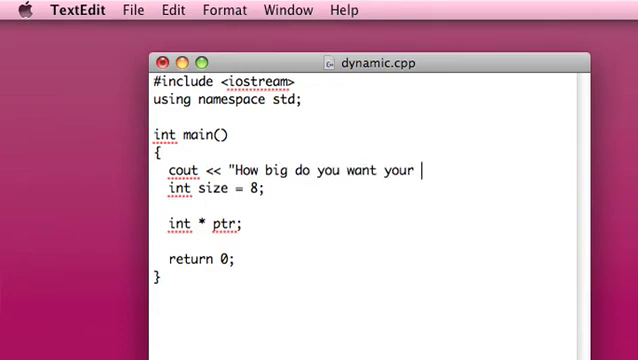
# Step: Prompt "How big do you want your array? ", declare int size and read it with cin
pyautogui.write('array? ";')
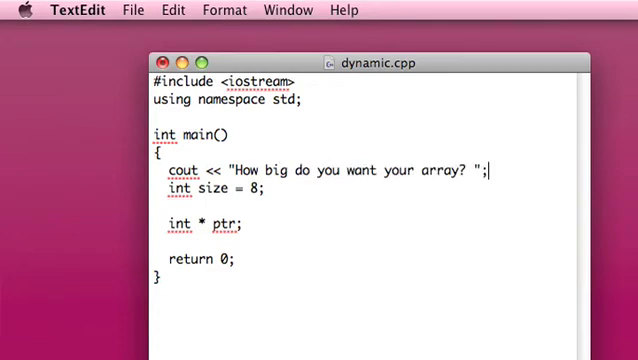
pyautogui.write('int size;')
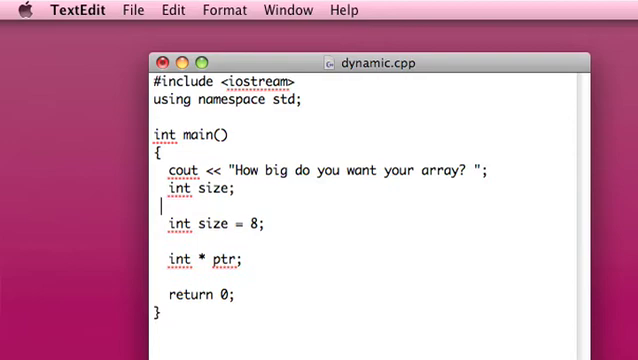
pyautogui.write('cin')
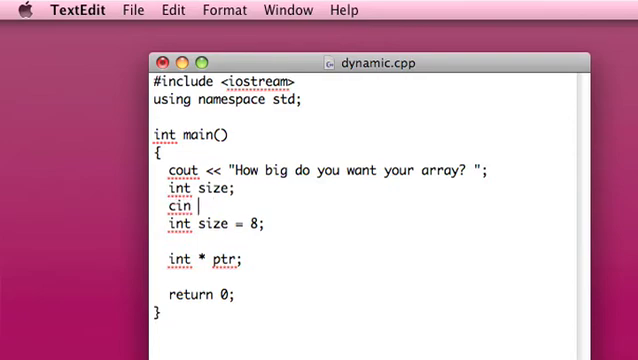
pyautogui.write('>> size;')
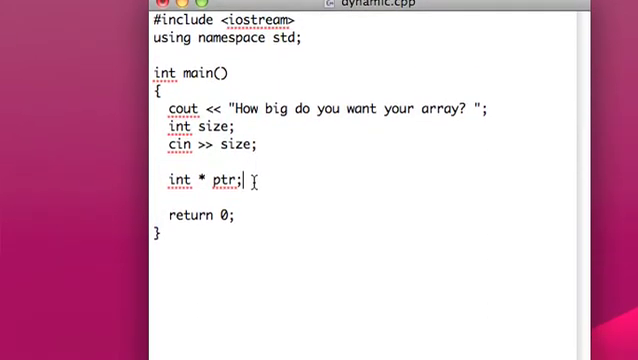
# Step: Replace the ptr declaration with a first try at int array[size]
pyautogui.press('BackSpace')
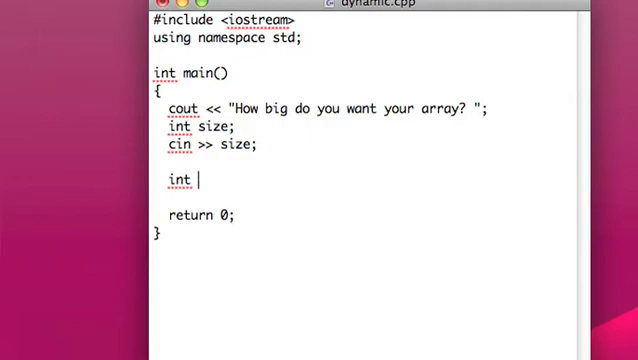
pyautogui.write('array[size')
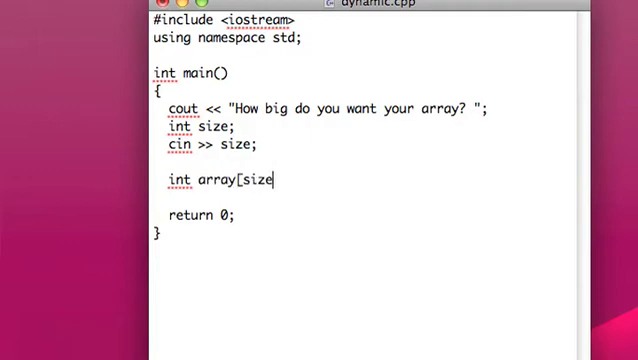
pyautogui.write('];')
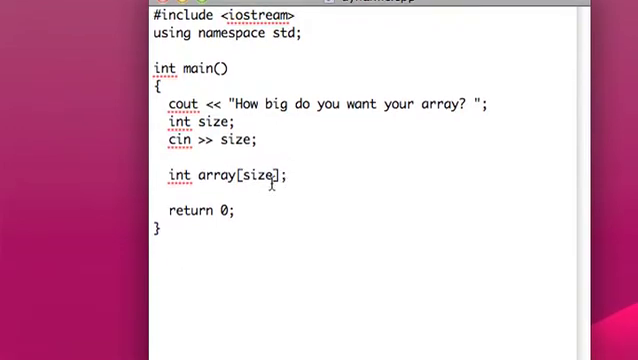
pyautogui.doubleClick(254, 174)
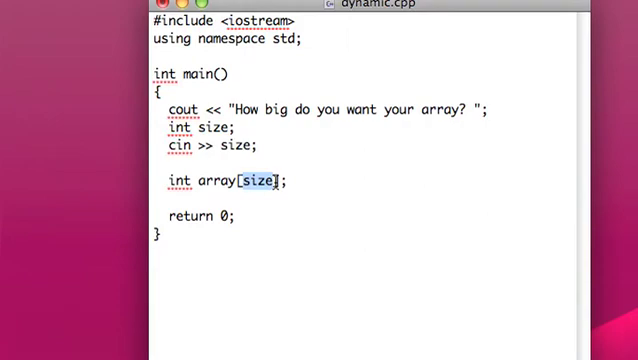
# Step: Change it to int * array = new int[size] and begin a delete line
pyautogui.click(288, 182)
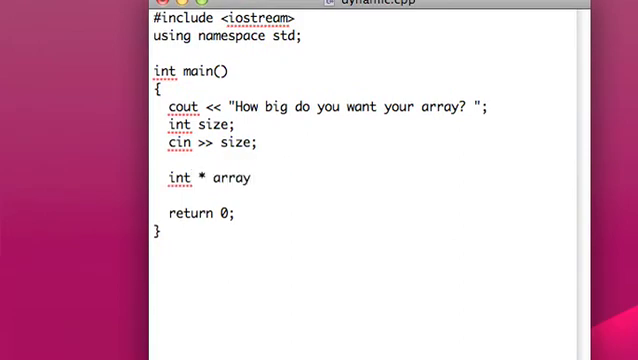
pyautogui.write('=')
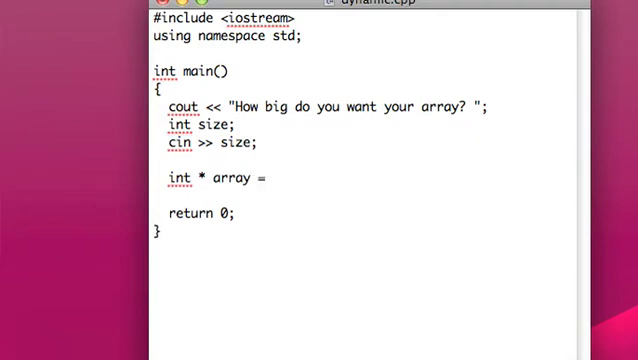
pyautogui.write('new')
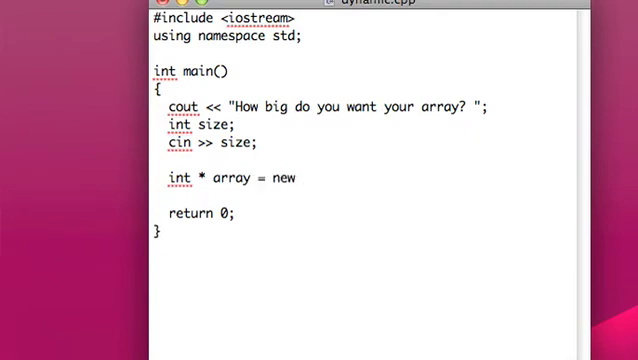
pyautogui.write('int')
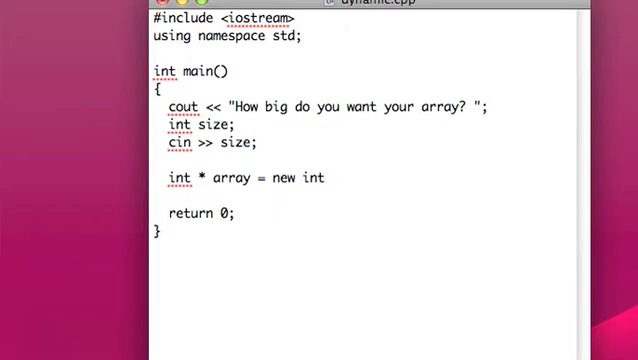
pyautogui.write('[')
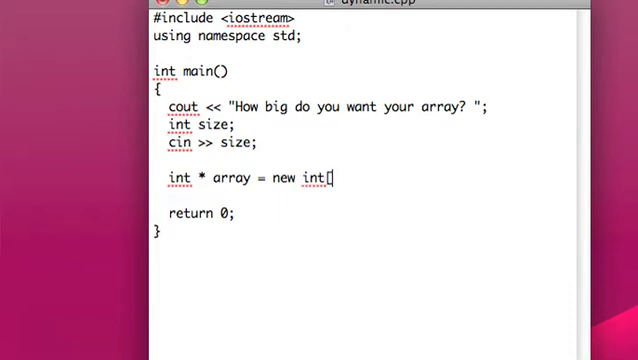
pyautogui.write('size];')
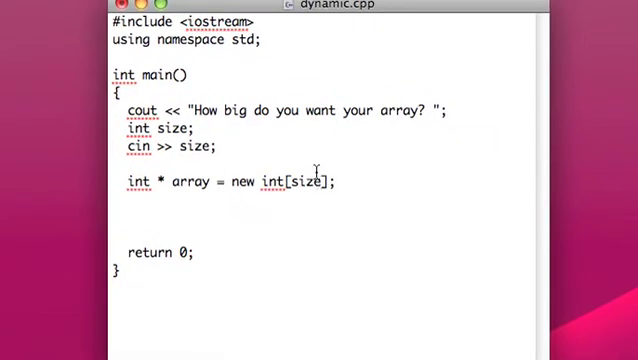
pyautogui.write('delete [')
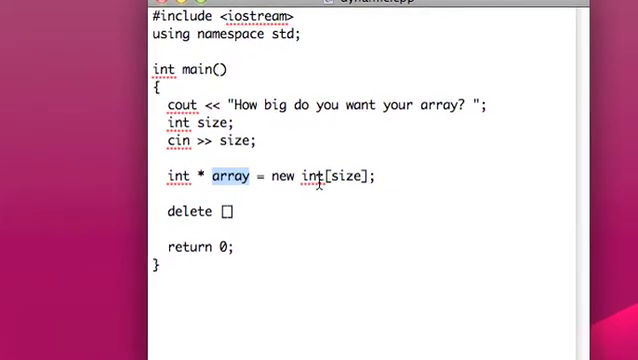
# Step: Complete delete [] array; above return 0 to free the array
pyautogui.write('array;')
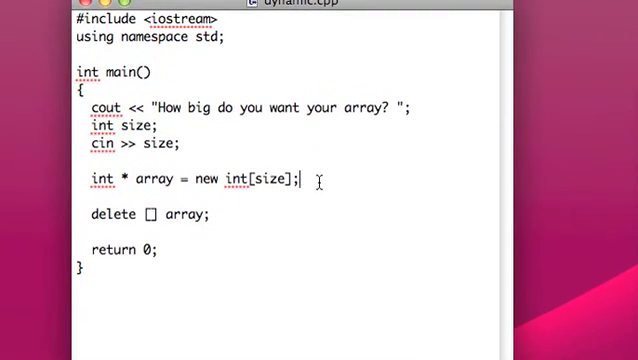
# Step: Write a for loop over int i from 0 to size with empty braces
pyautogui.write('for (int')
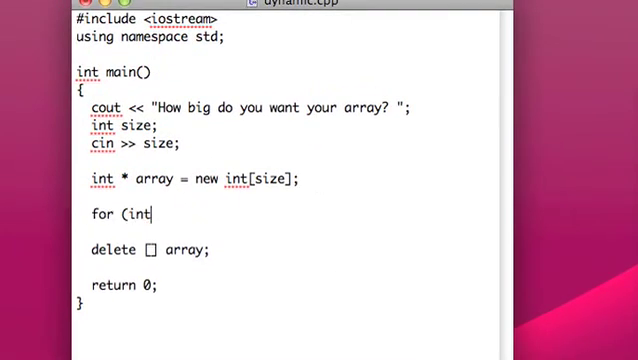
pyautogui.write('i=0; i < size; i++')
pyautogui.write('{')
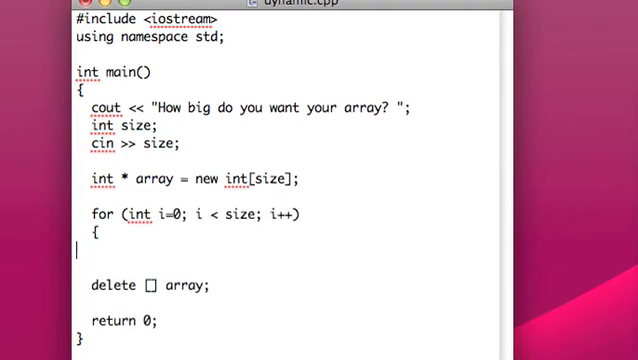
pyautogui.write('}')
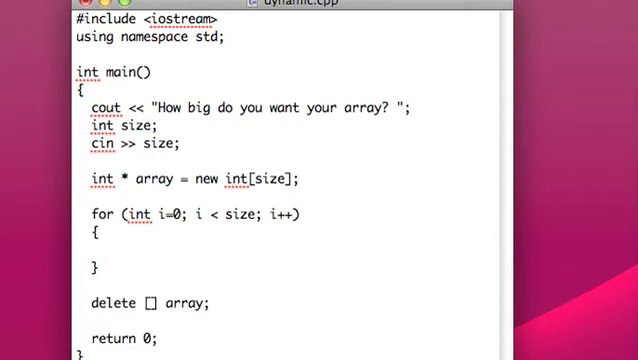
# Step: Fill each element inside the loop with array[i] = 7*i
pyautogui.write('arr')
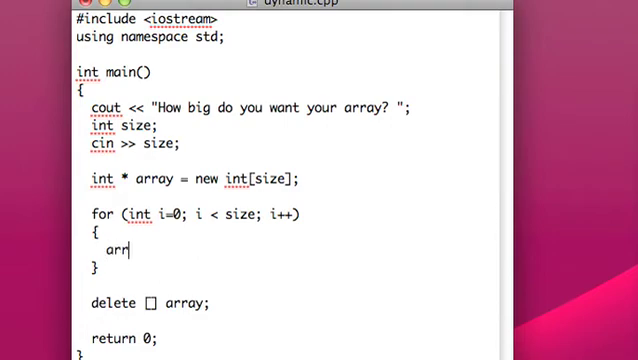
pyautogui.write('ay[i]')
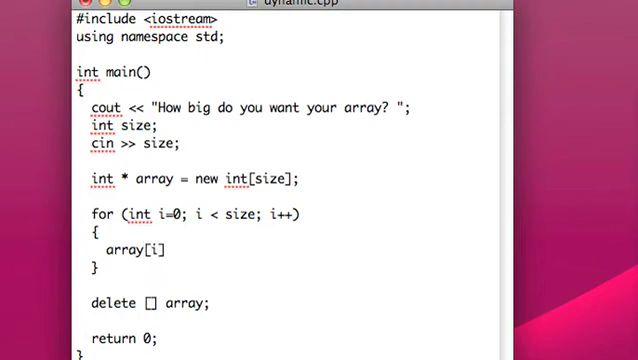
pyautogui.write('=')
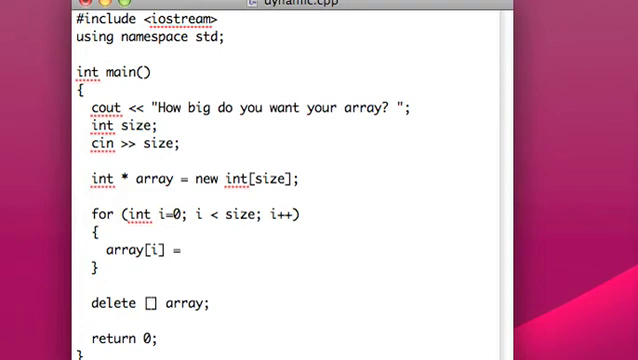
pyautogui.write('2')
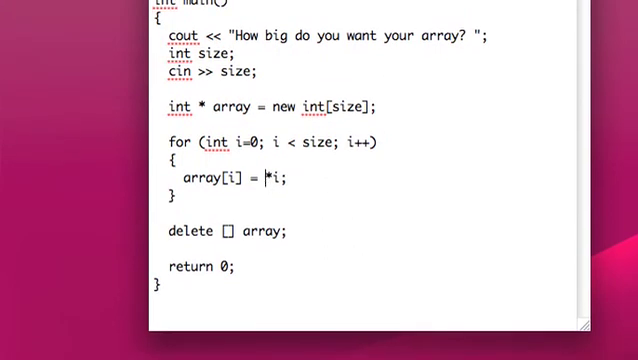
pyautogui.write('7')
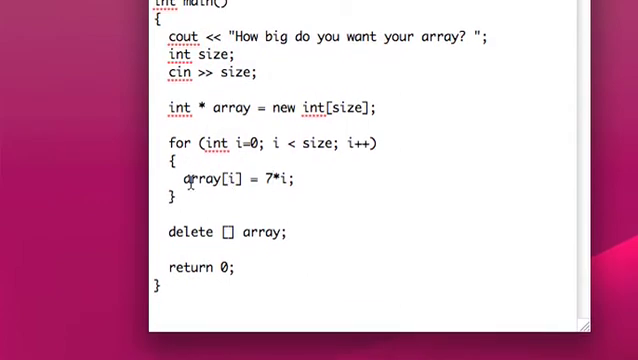
# Step: Rewrite the element as *(array+i), revert it to array[i] = 7*i, and start a cout line below the loop
pyautogui.doubleClick(200, 186)
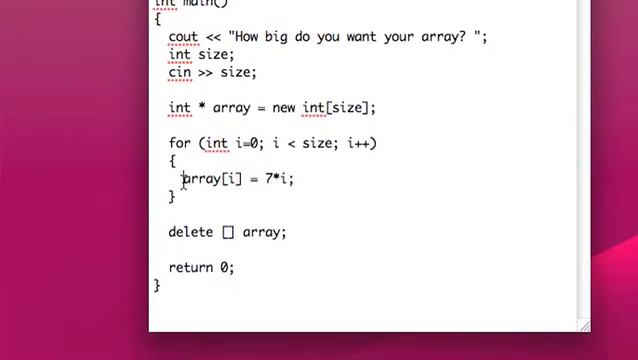
pyautogui.write('*(')
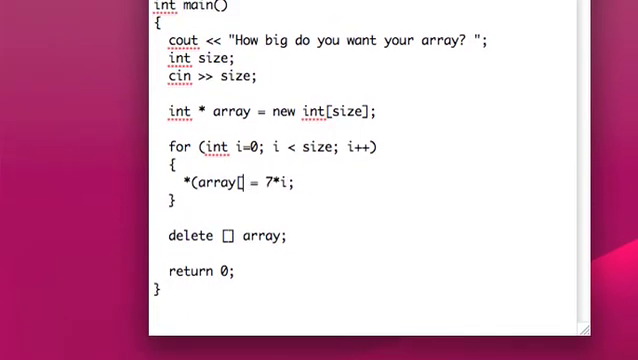
pyautogui.write('+i)')
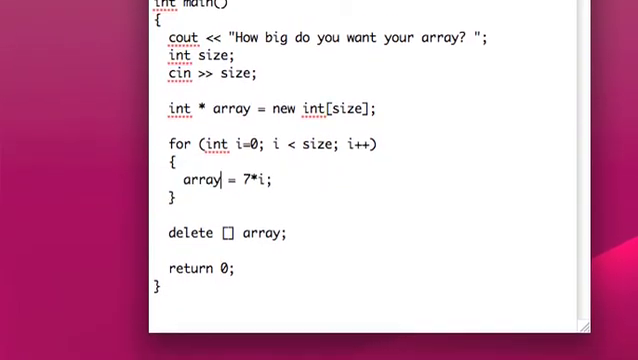
pyautogui.write('[i]')
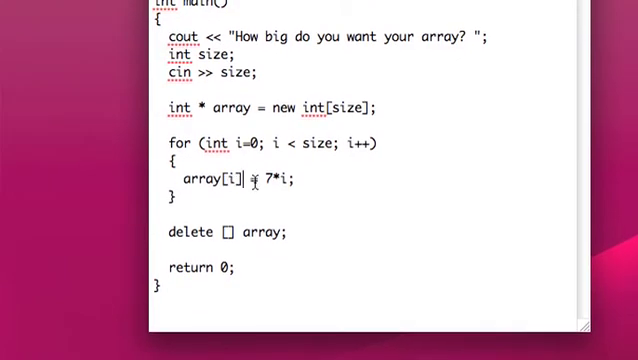
pyautogui.write('=')
pyautogui.write('cout << "')
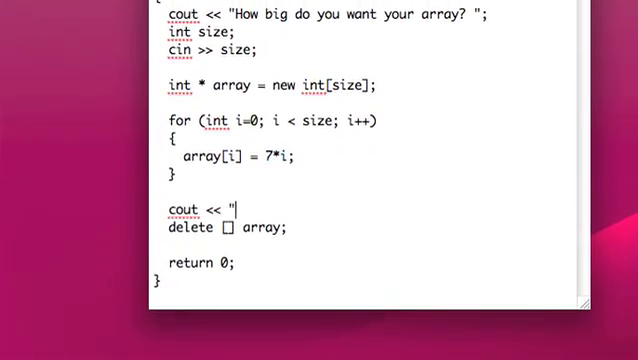
# Step: Finish the heading statement cout << "~~Array~~" << endl;
pyautogui.write('~~')
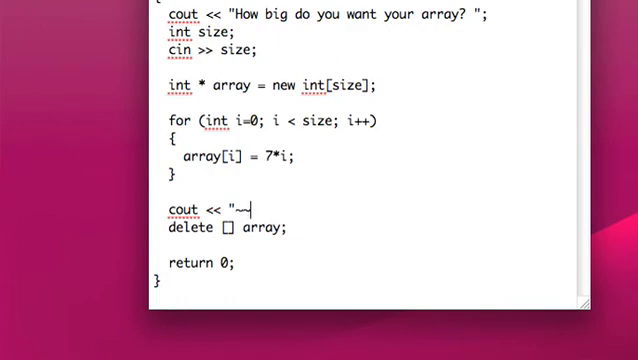
pyautogui.write('Array~~')
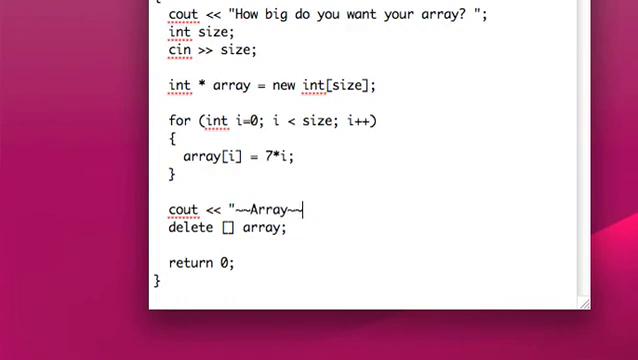
pyautogui.write('" << endl;')
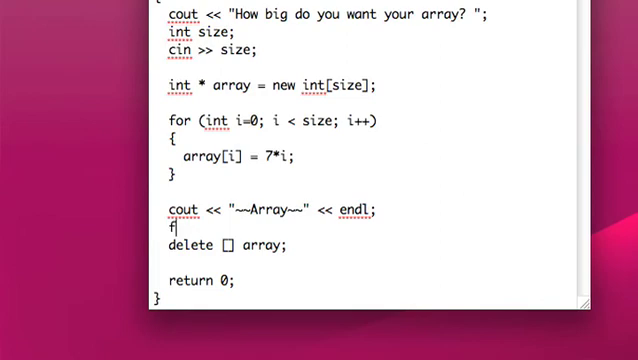
# Step: Add a for loop printing cout << array[i] << endl; for every element before delete []
pyautogui.write('or (int i=0; i < size; i++')
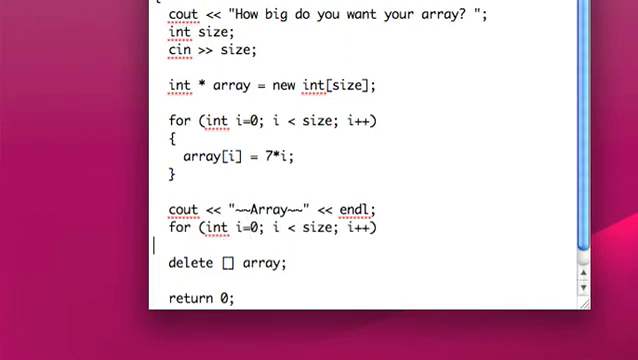
pyautogui.write('{')
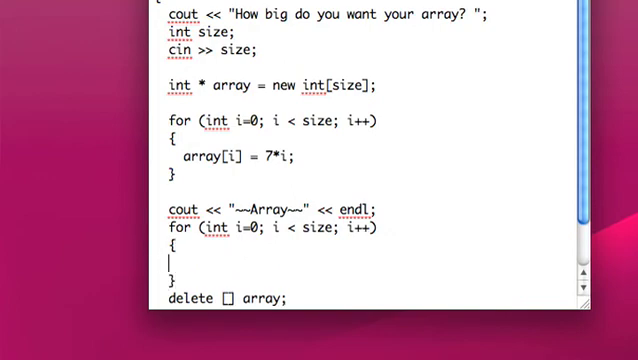
pyautogui.write('cout << array')
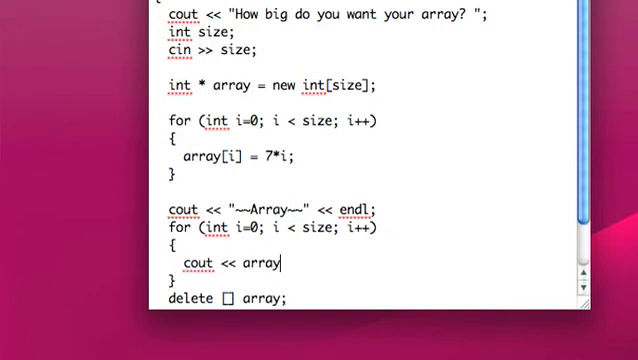
pyautogui.write('[i] << endl;')
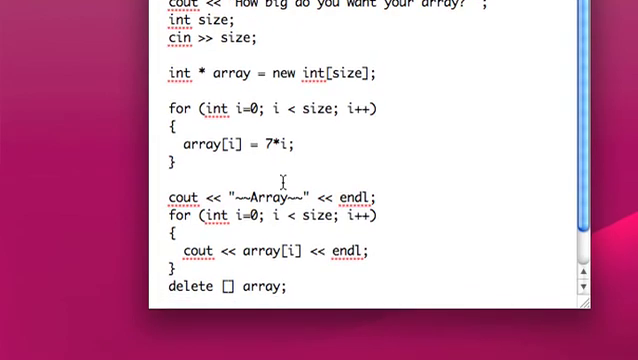
pyautogui.scroll(-3)
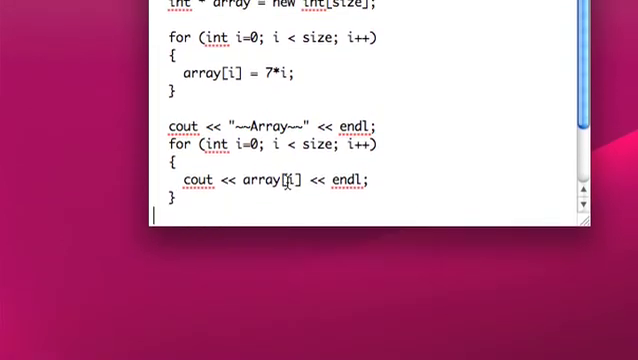
pyautogui.scroll(-3)
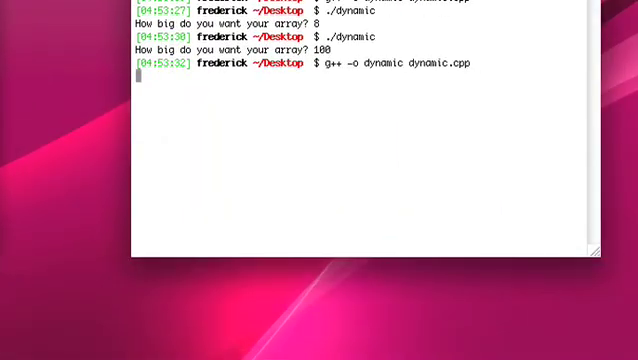
# Step: Run ./dynamic in Terminal after the recompile
pyautogui.write('./dynamic')
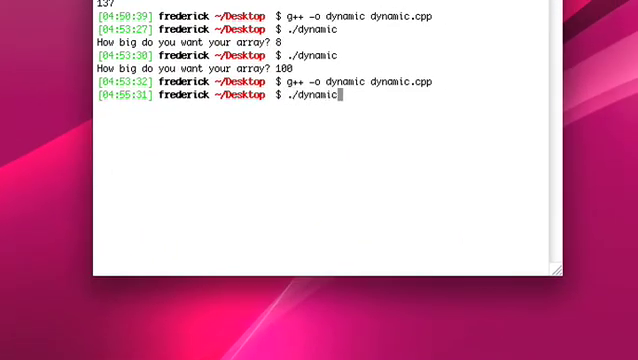
pyautogui.press('Return')
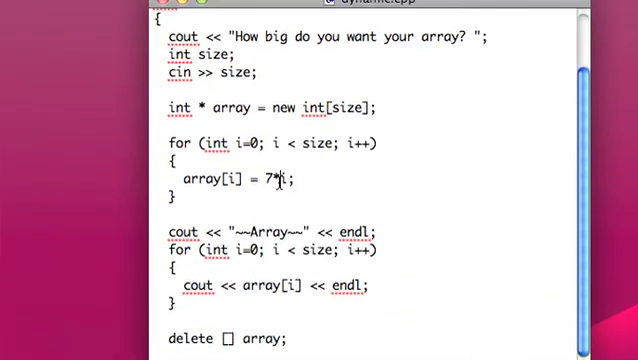
# Step: Change the fill expression from 7*i to 7*(i+1) so values start at 7
pyautogui.write('(i+1)')
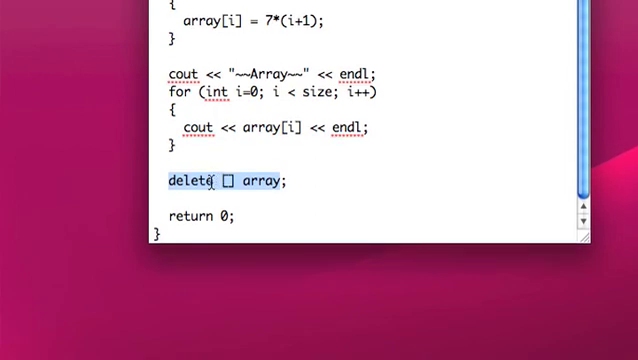
pyautogui.scroll(3)
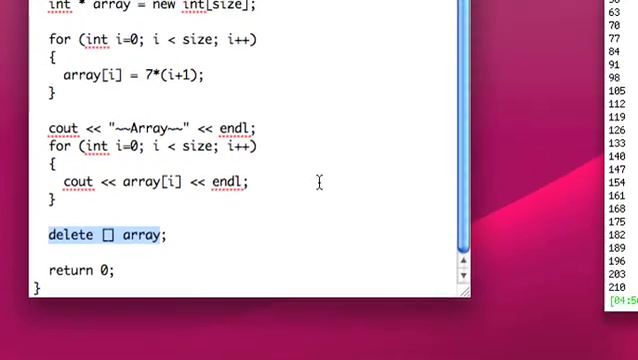